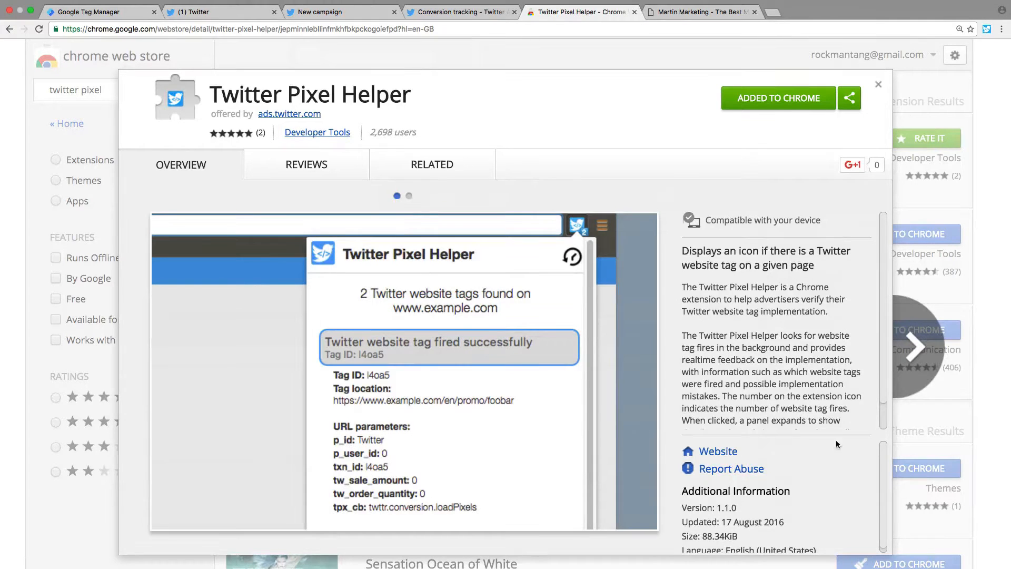
mouse_move(444, 134)
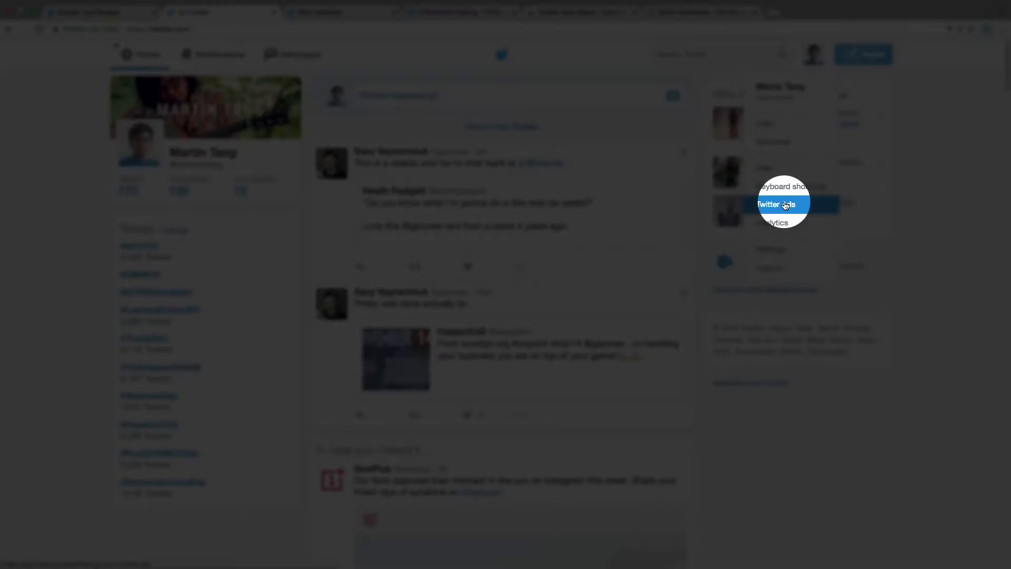
- Go to Twitter Ads from the Twitter profile menu
left_click(780, 205)
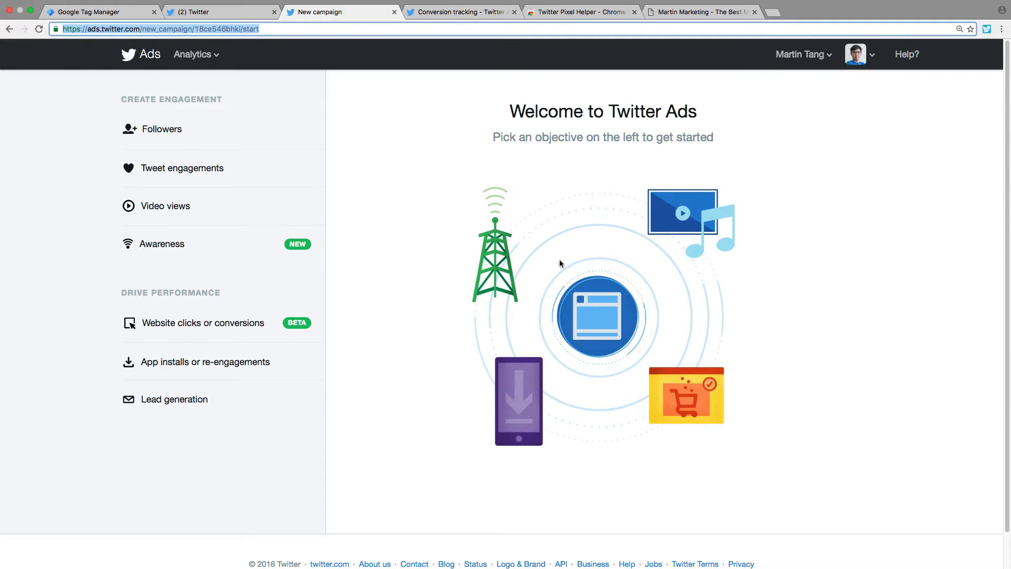
mouse_move(174, 206)
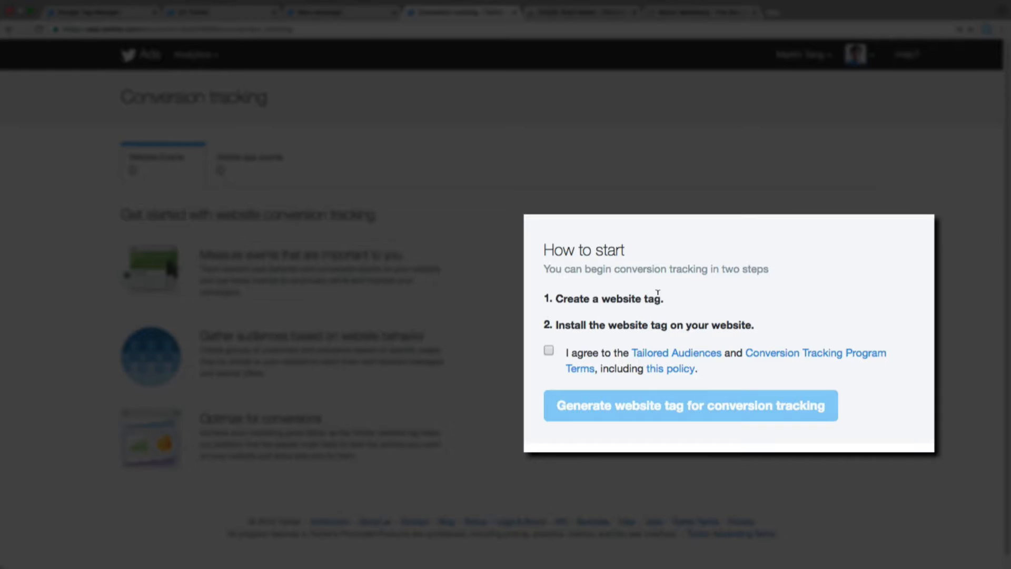
- Accept the conversion tracking terms, generate the universal website tag and copy Pixel ID nvps0
left_click(549, 350)
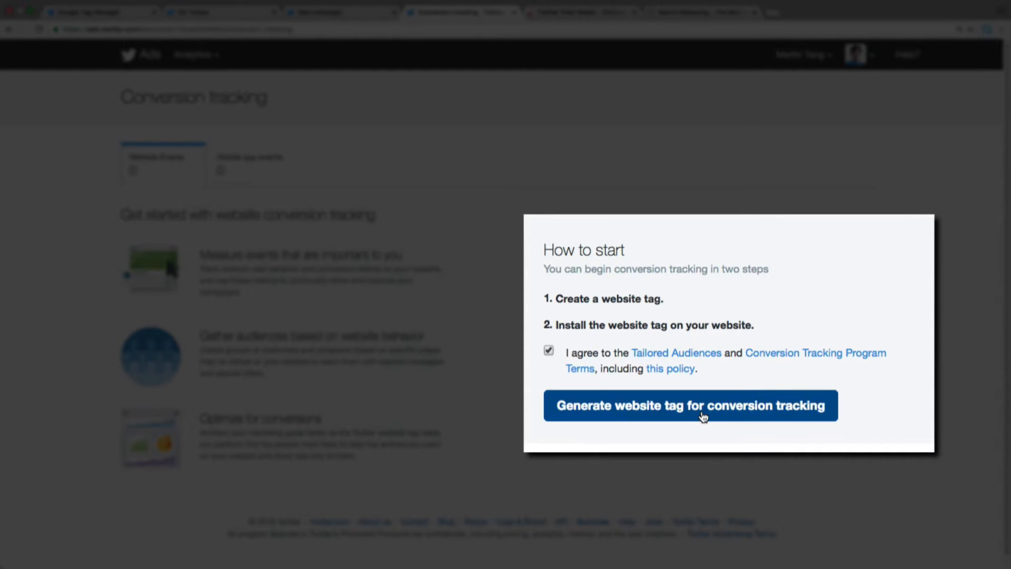
left_click(689, 405)
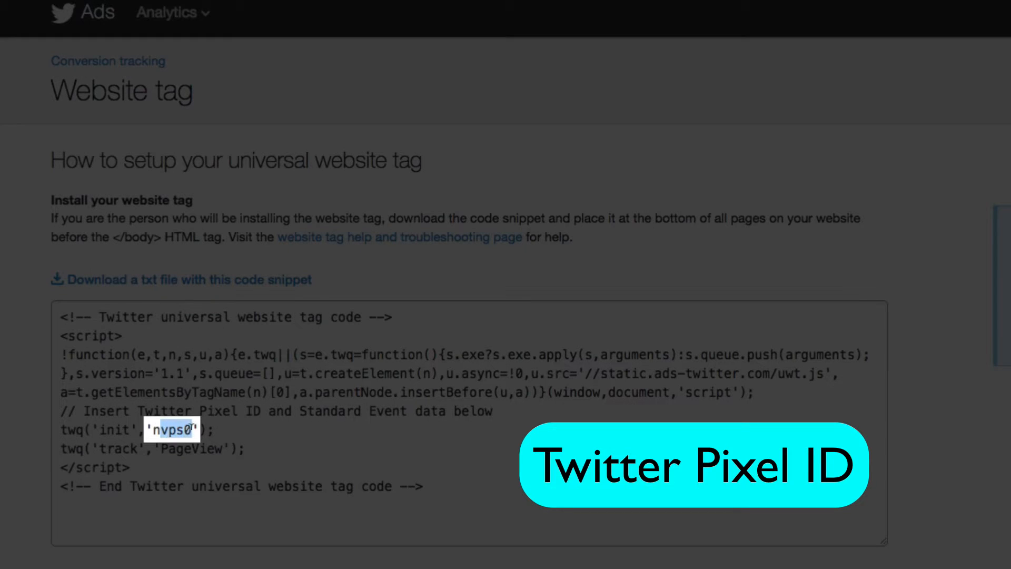
right_click(173, 425)
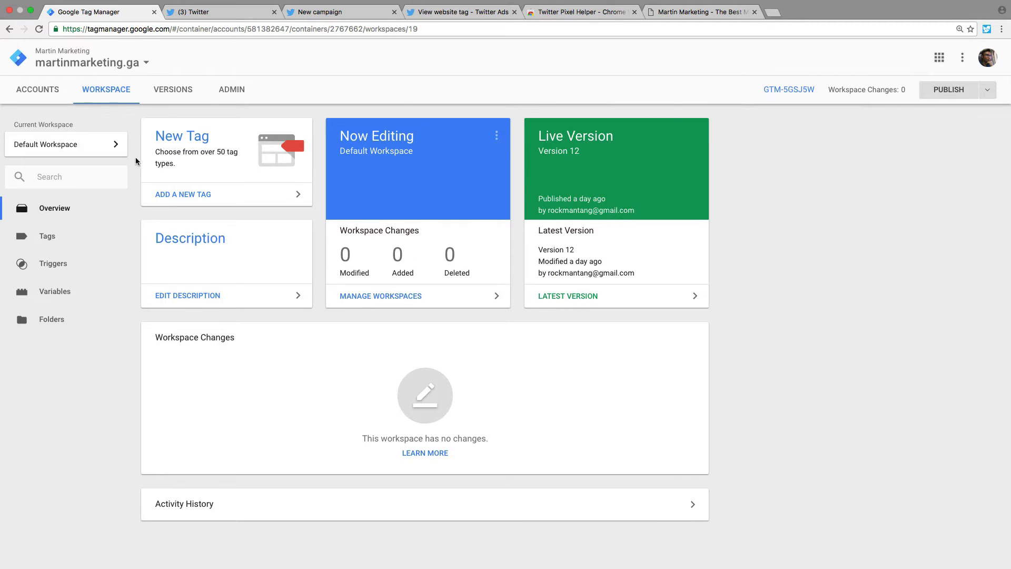
- Create and save a 'Twitter universal website tag' of type Twitter Universal Website Tag with pixel ID nvps0
left_click(182, 193)
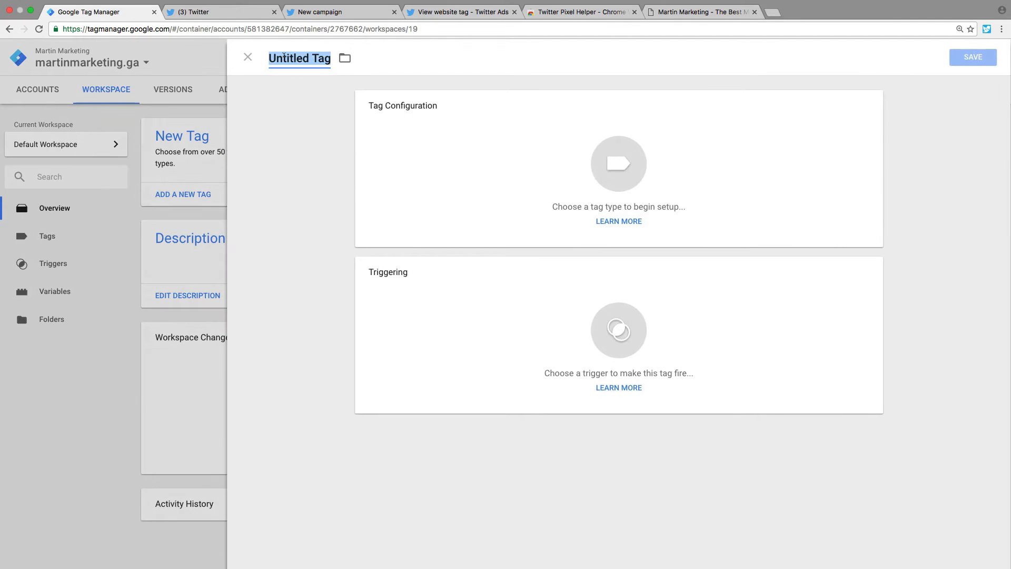
type("Twitter universal website tag")
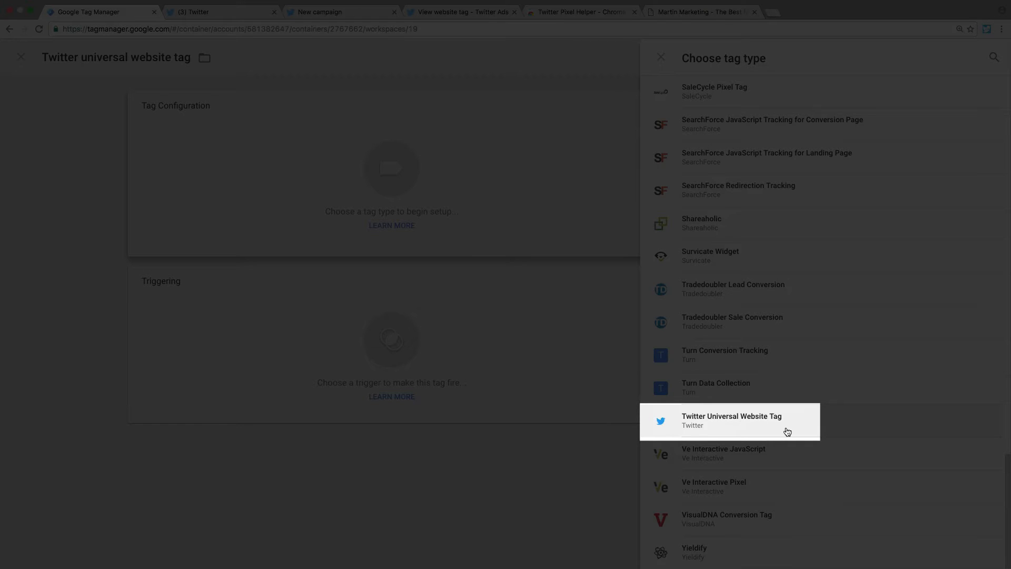
left_click(732, 421)
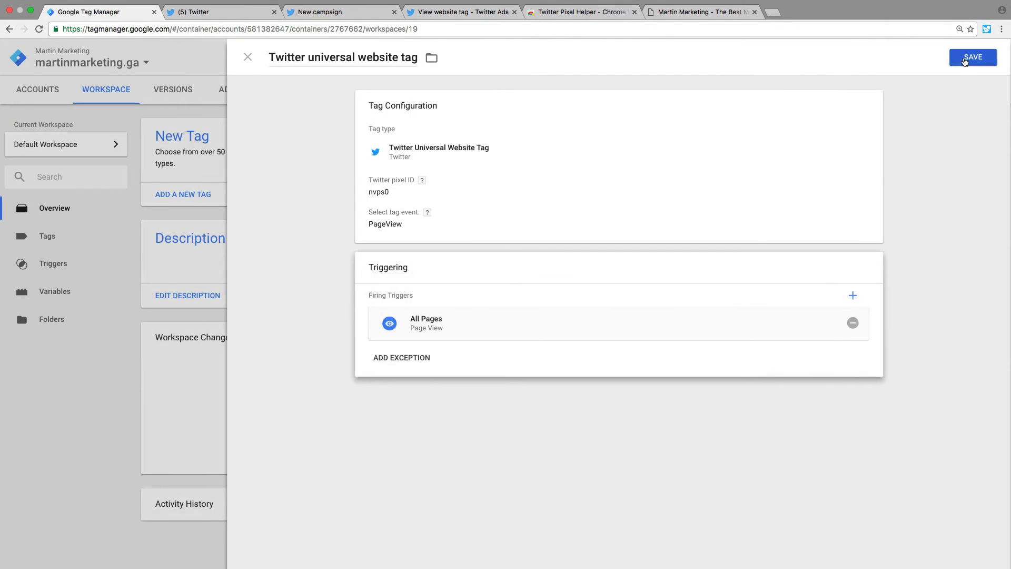
left_click(973, 57)
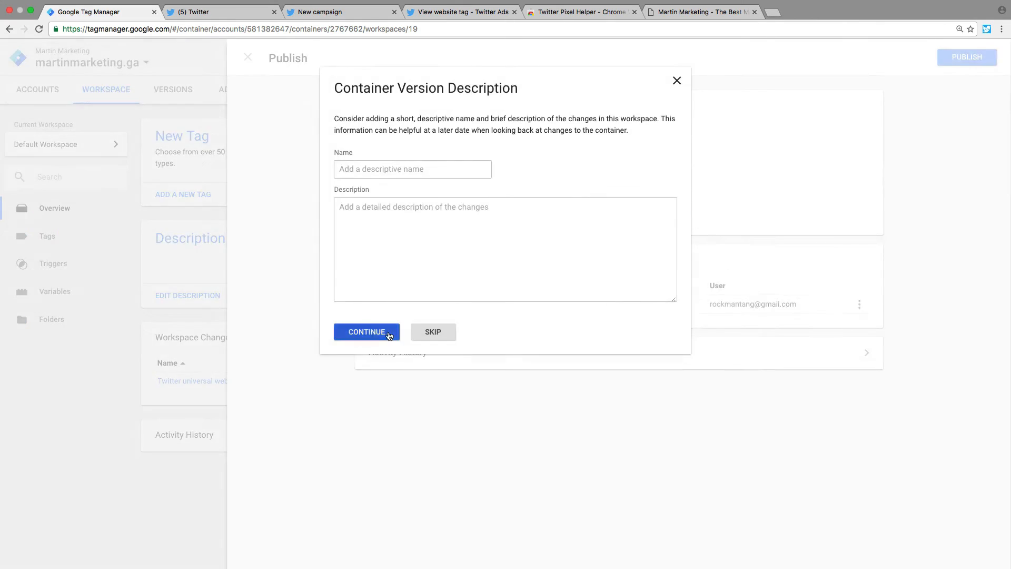
- Continue publishing, then confirm via Twitter Pixel Helper that tag nvps0 fired on martinmarketing.ga
left_click(699, 12)
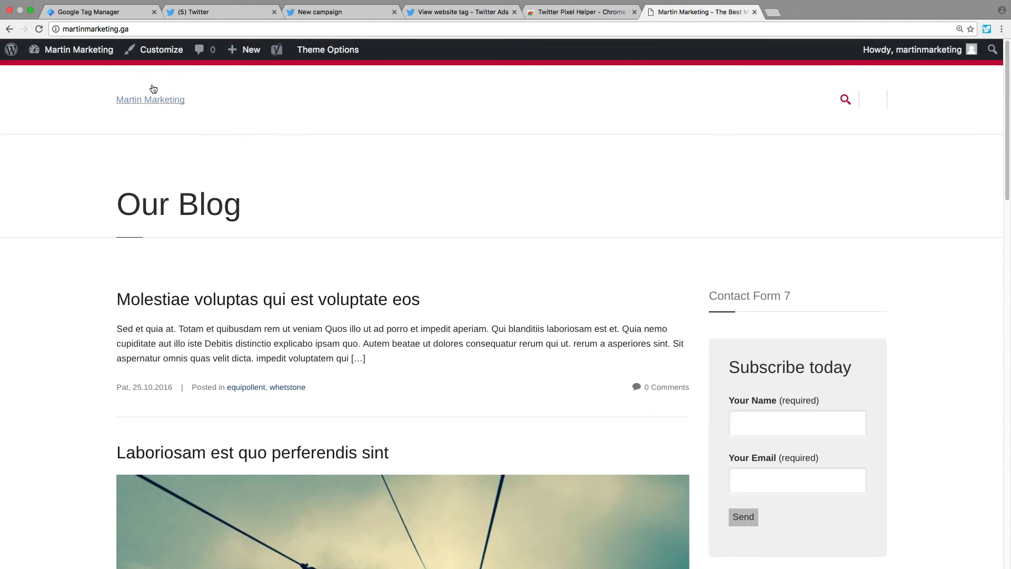
left_click(986, 51)
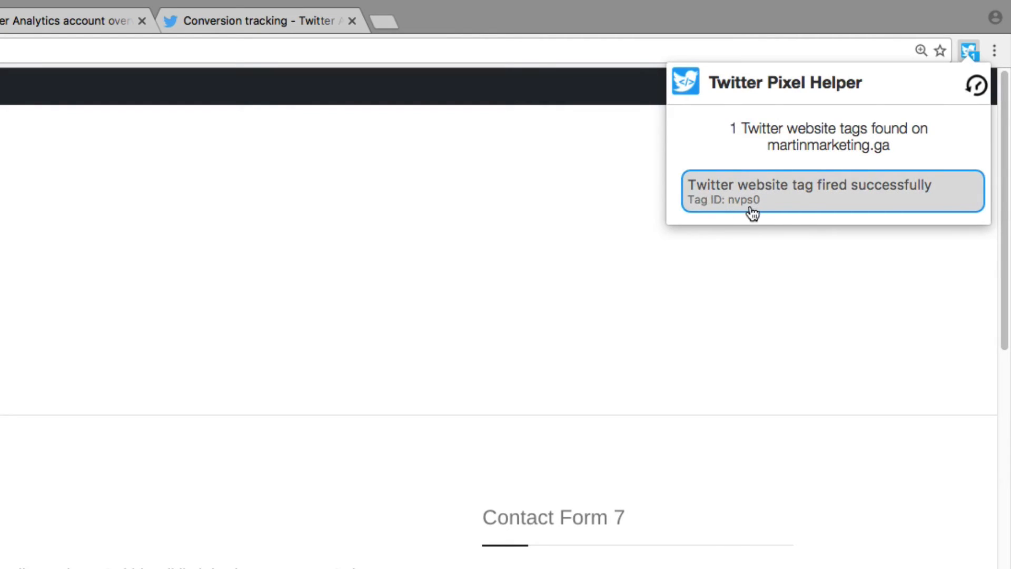
mouse_move(73, 192)
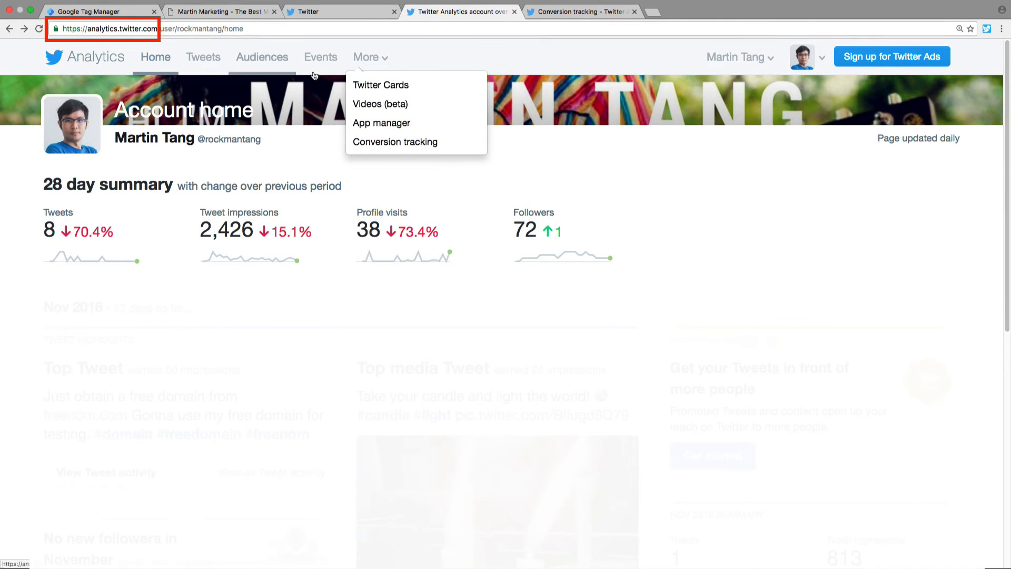
mouse_move(396, 142)
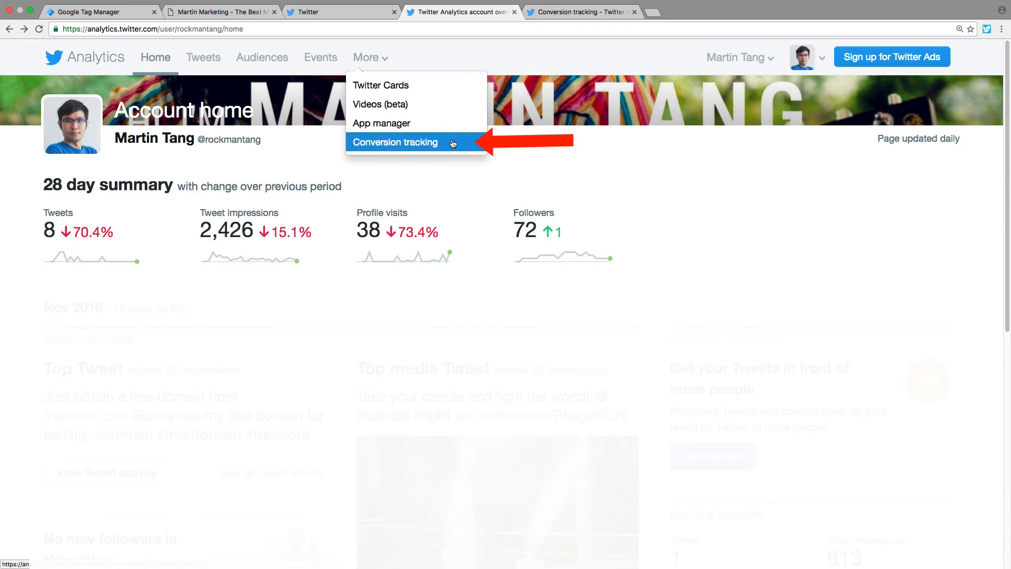
- Check on Conversion tracking that the universal website tag status is TRACKING
left_click(395, 142)
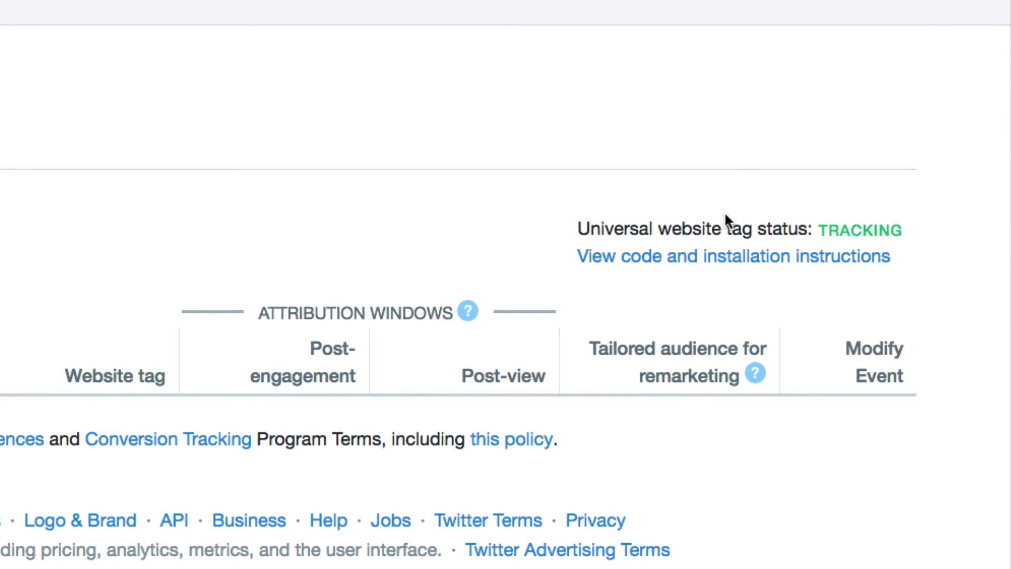